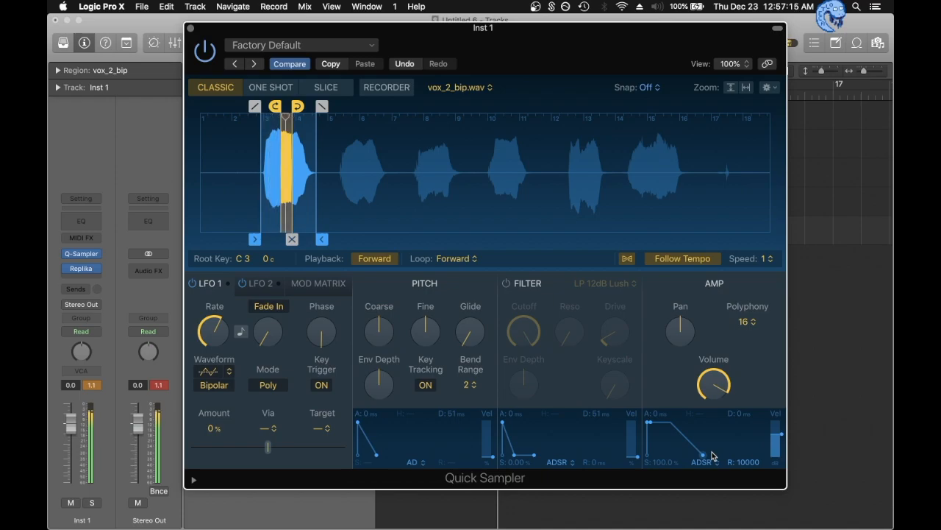
# Close the Quick Sampler plug-in window
pyautogui.click(191, 28)
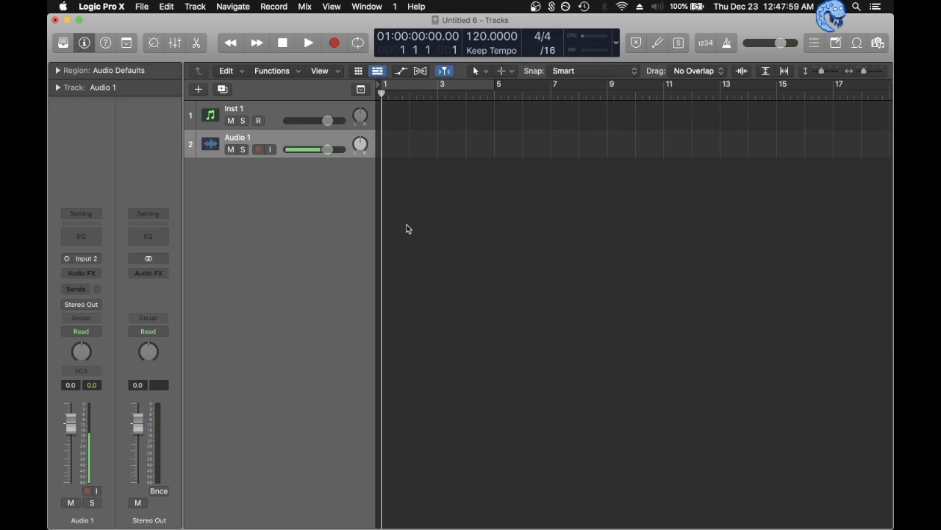
# Record a vocal take on Audio 1, then bounce it in place to a track named 'vox'
pyautogui.click(333, 42)
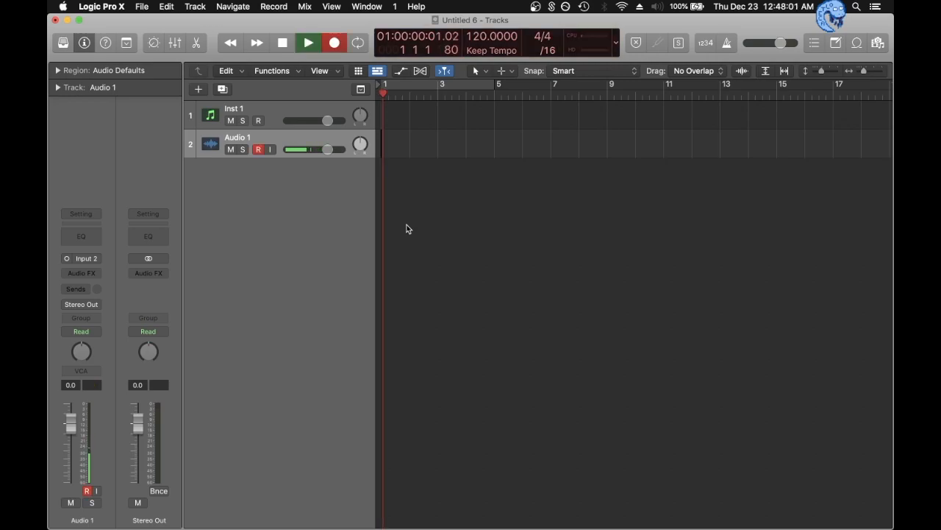
pyautogui.click(334, 42)
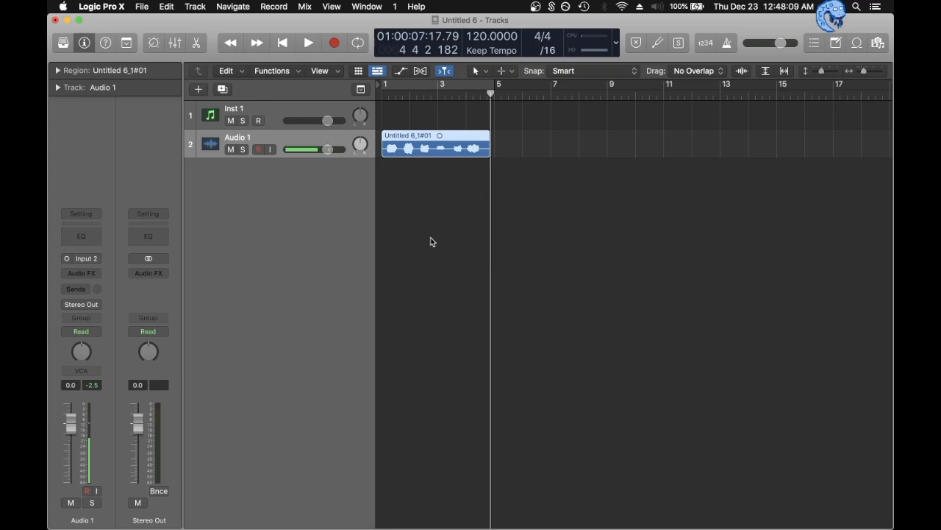
pyautogui.moveTo(306, 149); pyautogui.dragTo(333, 149)
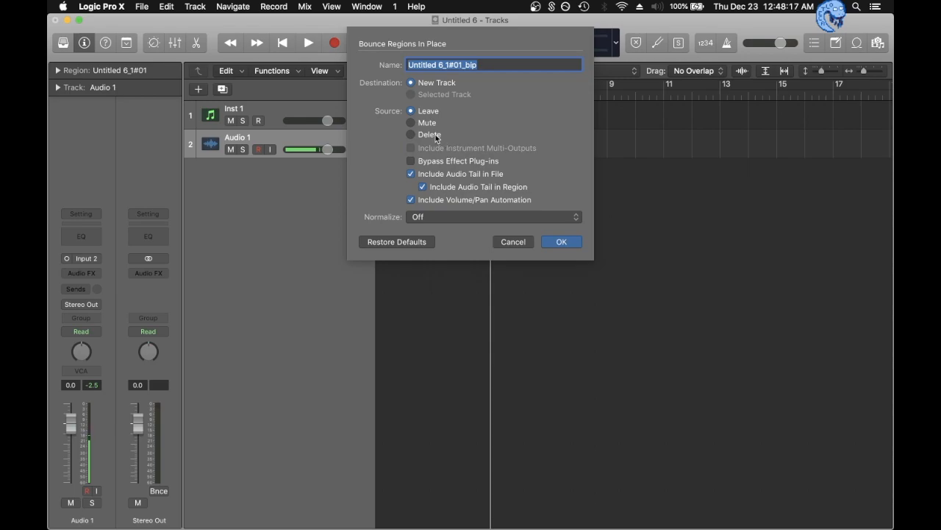
pyautogui.write('vox')
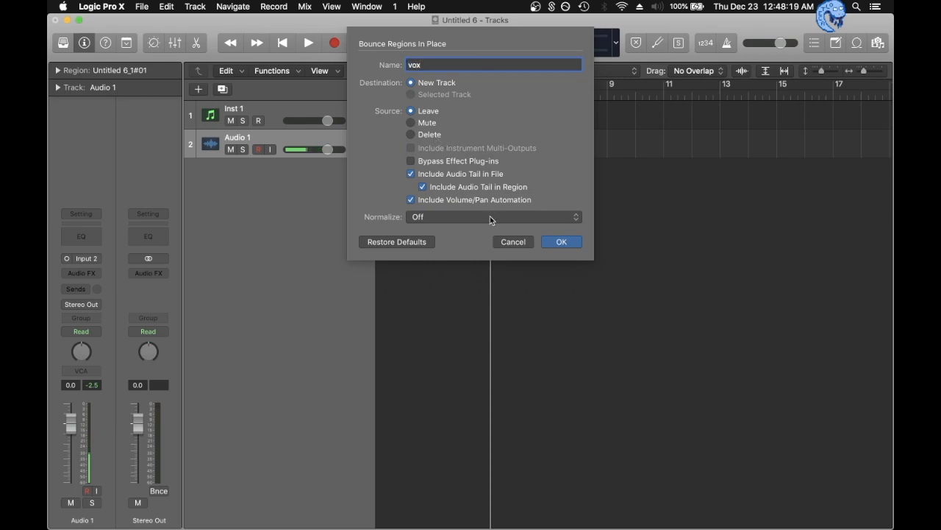
pyautogui.click(561, 242)
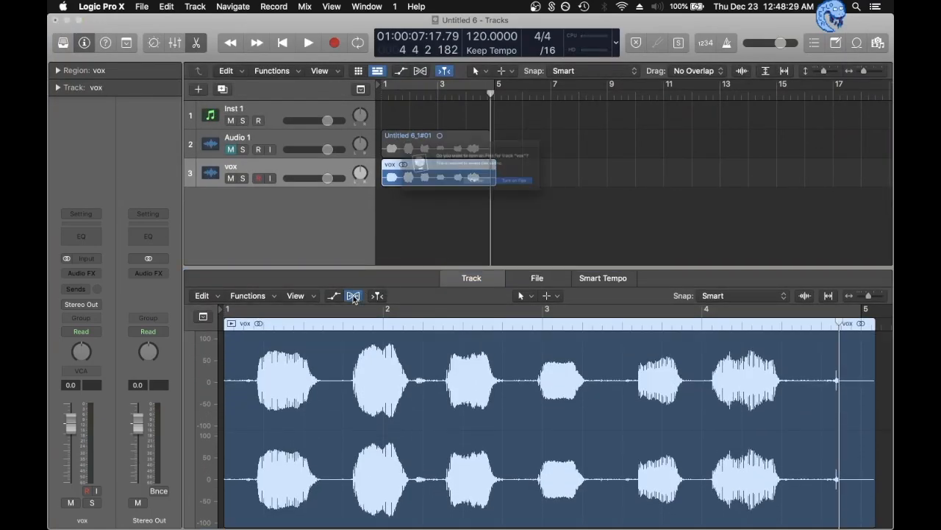
# Enable Flex Pitch on vox, adjust one note's pitch drift and raise another's gain 2 dB
pyautogui.click(354, 295)
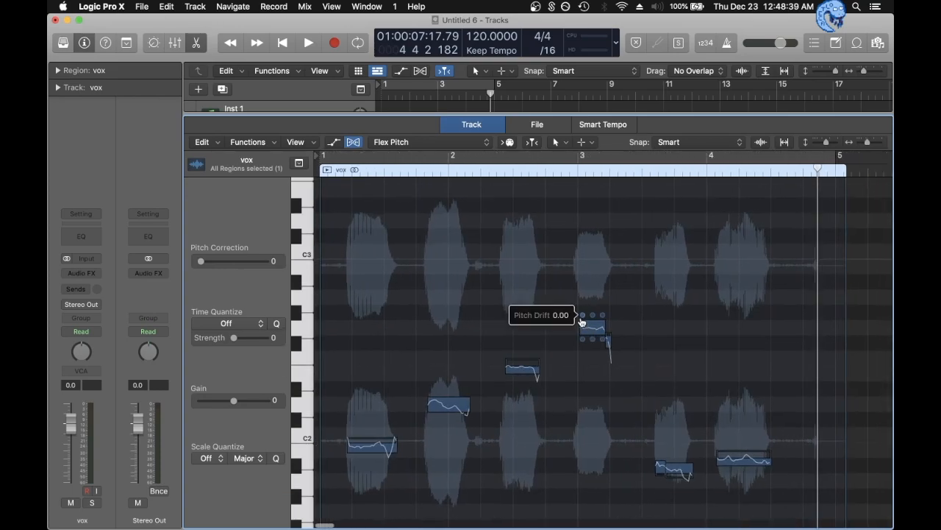
pyautogui.moveTo(596, 335); pyautogui.dragTo(592, 325)
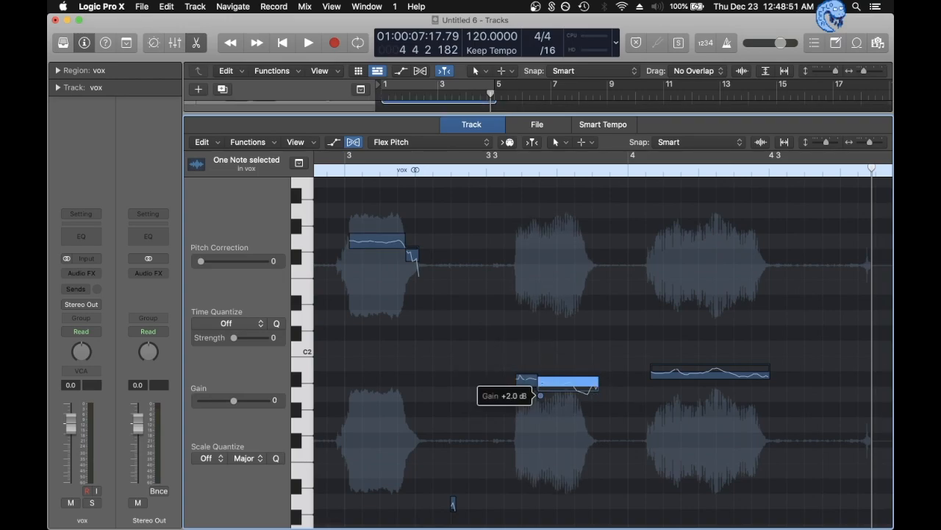
pyautogui.moveTo(539, 395); pyautogui.dragTo(518, 392)
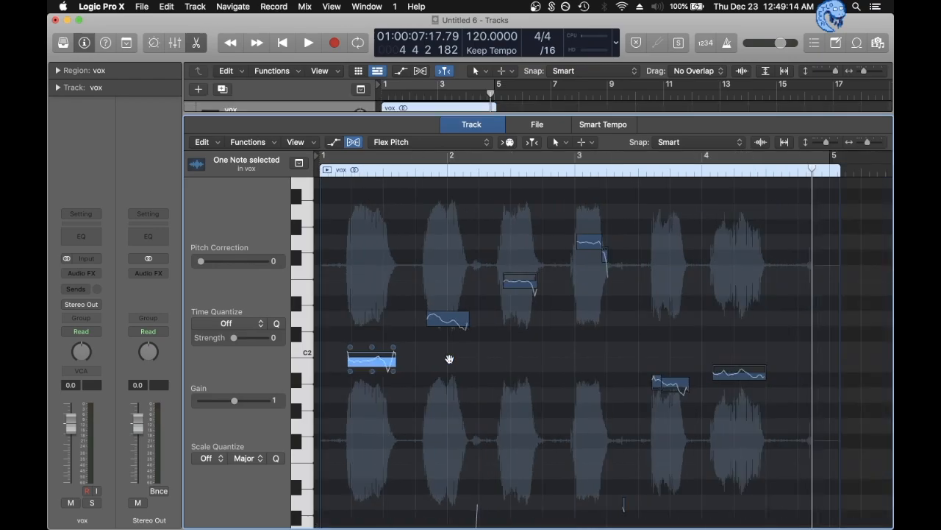
pyautogui.hscroll(3)
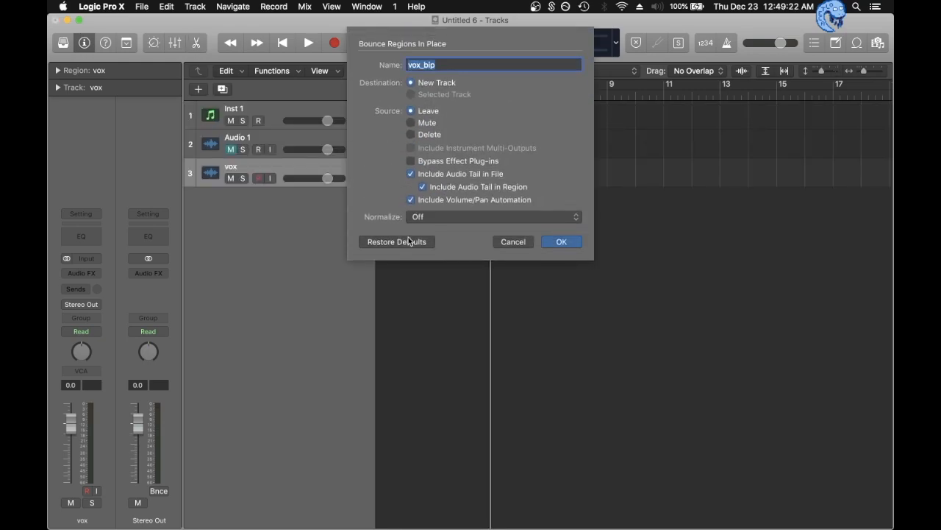
# Confirm the bounce to vox_2 and set the editor's flex mode to Flex Pitch
pyautogui.click(561, 241)
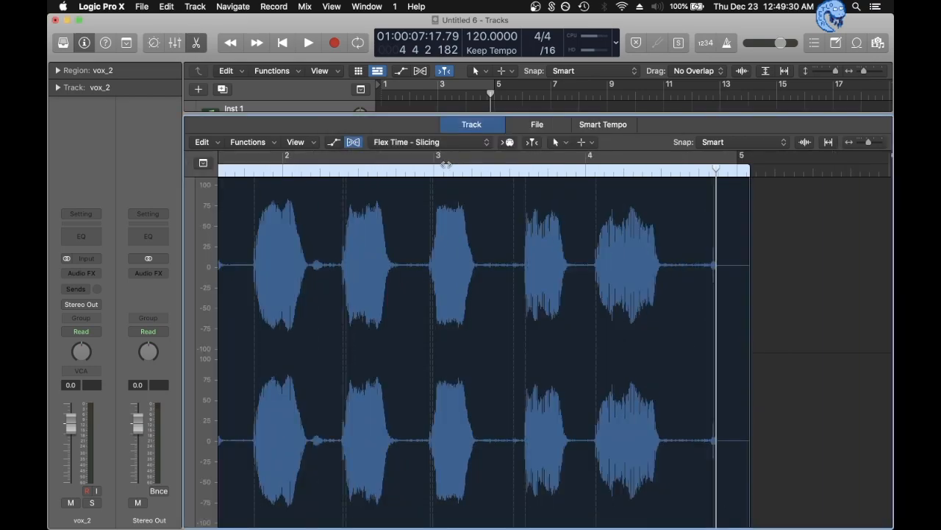
pyautogui.moveTo(430, 195)
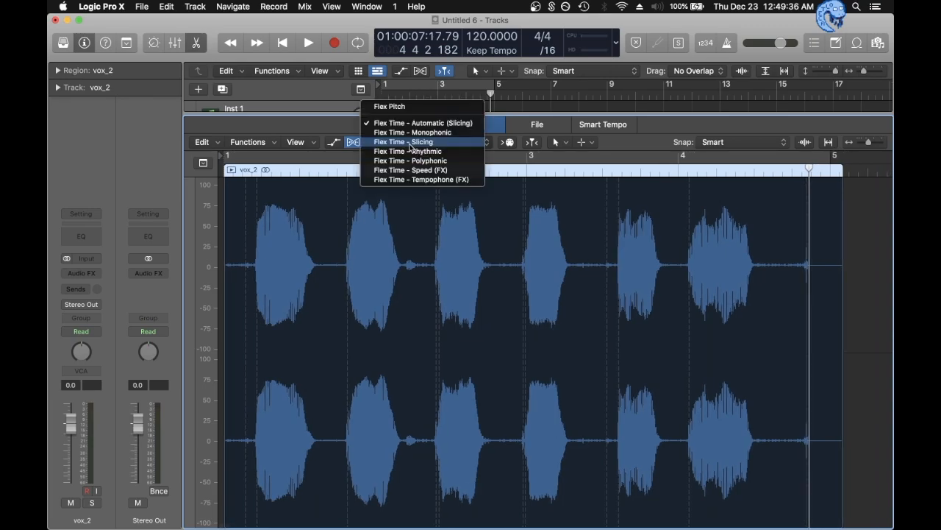
pyautogui.click(389, 105)
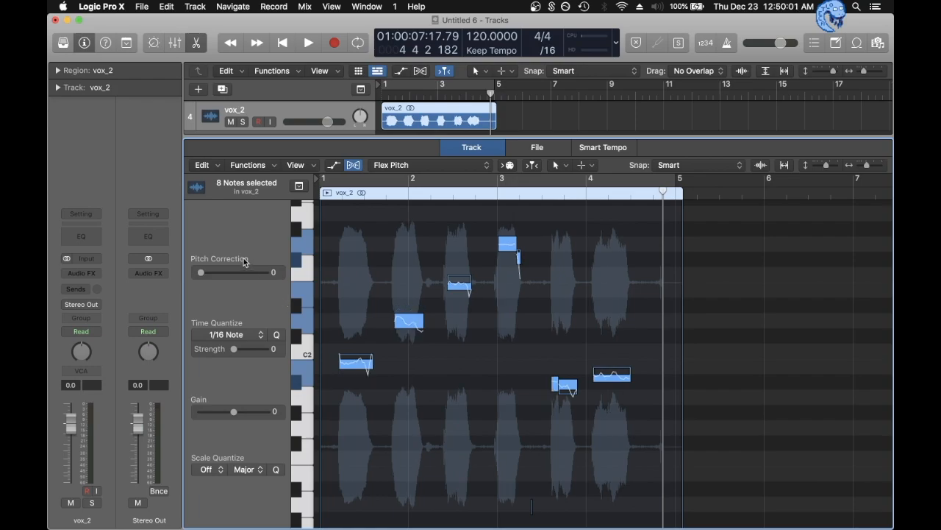
# Apply full pitch correction, move vox_2 notes to A#1 and G#2, then close the editor
pyautogui.moveTo(201, 272); pyautogui.dragTo(266, 272)
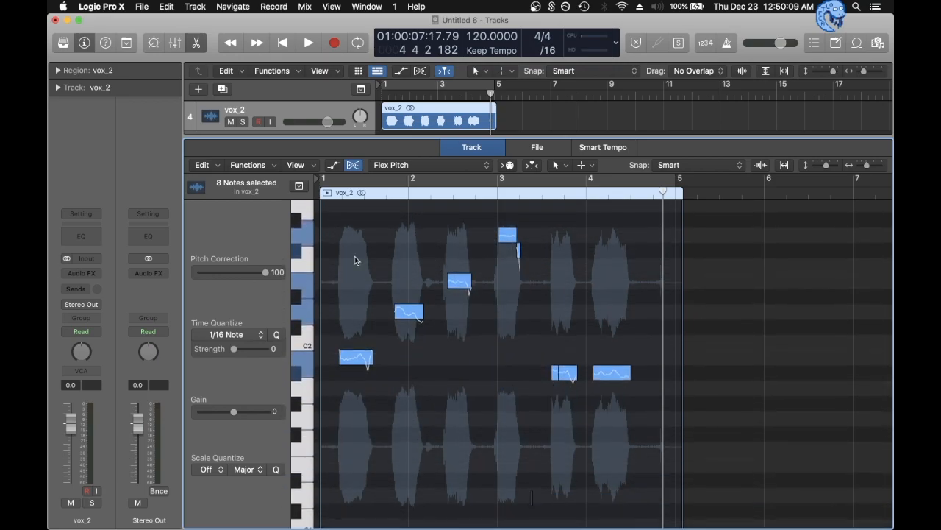
pyautogui.moveTo(348, 294)
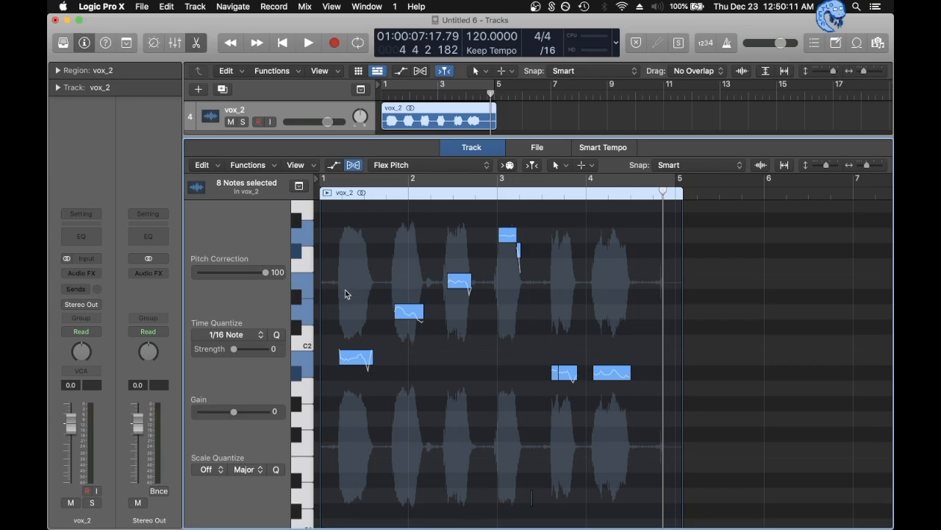
pyautogui.click(355, 359)
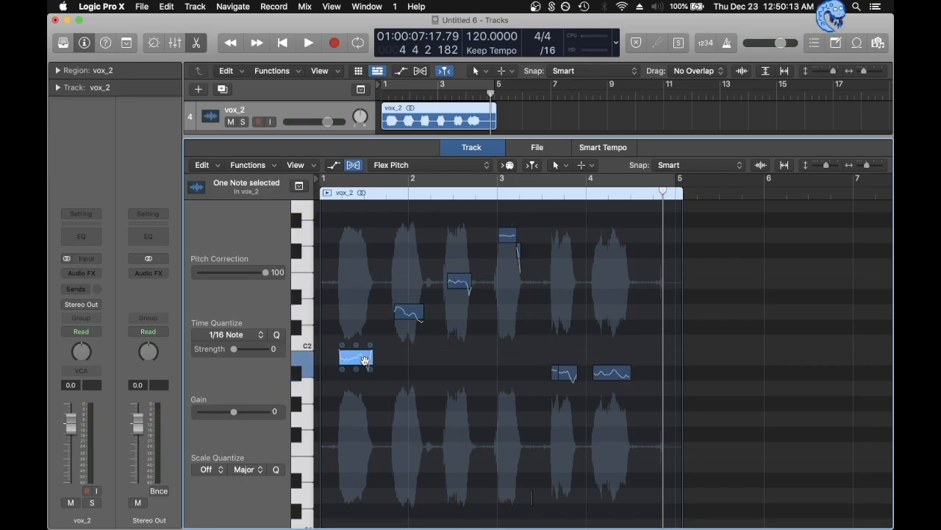
pyautogui.moveTo(355, 359); pyautogui.dragTo(360, 371)
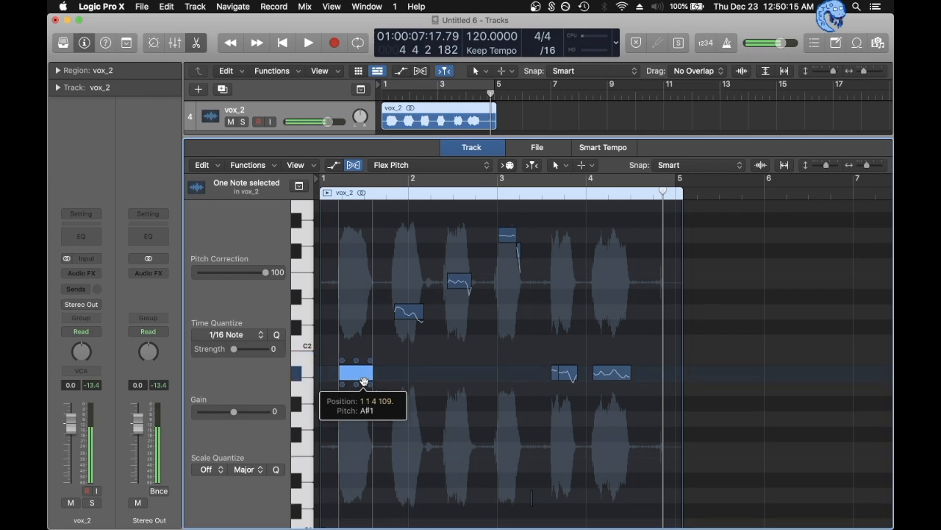
pyautogui.moveTo(355, 372); pyautogui.dragTo(355, 359)
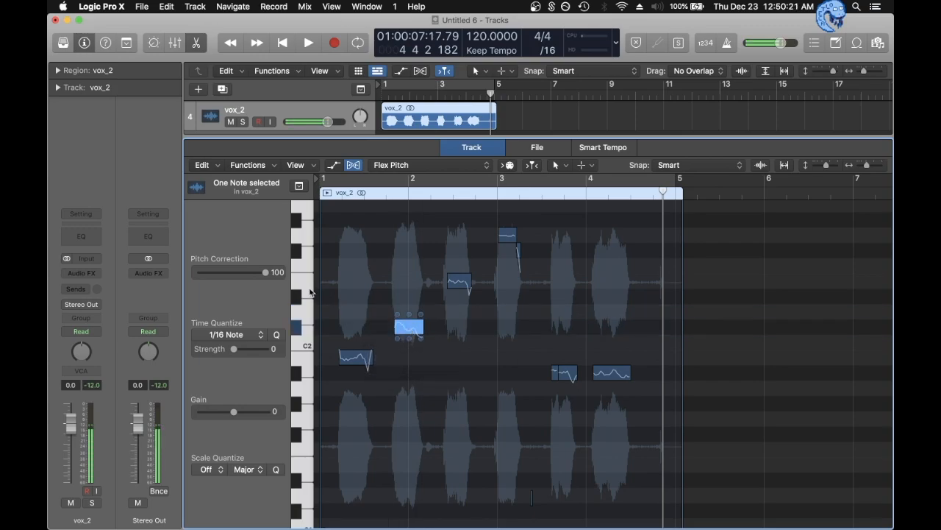
pyautogui.click(458, 281)
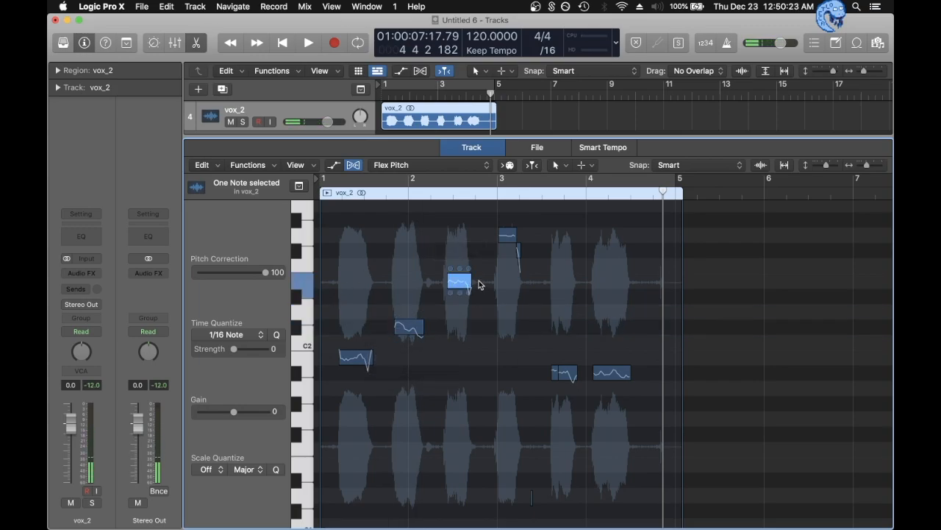
pyautogui.moveTo(457, 281); pyautogui.dragTo(459, 298)
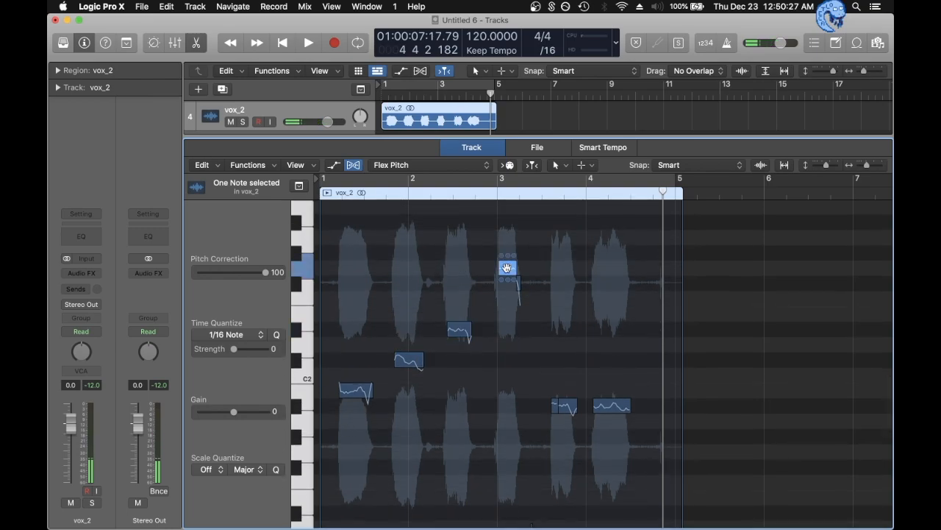
pyautogui.moveTo(507, 267); pyautogui.dragTo(507, 248)
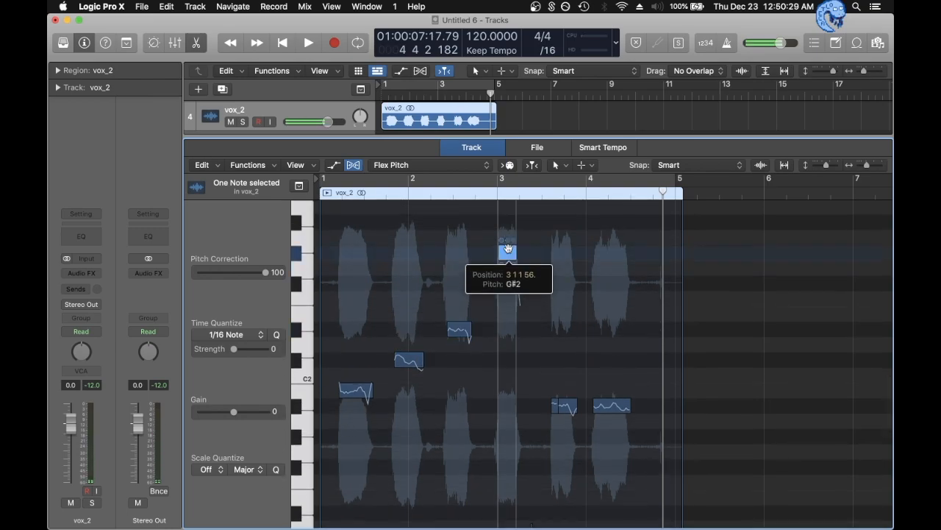
pyautogui.click(308, 42)
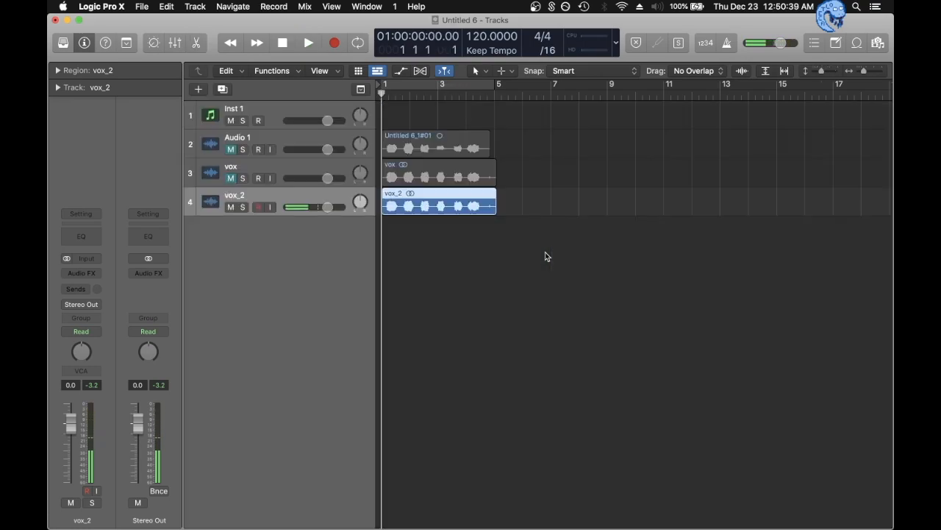
# Insert Neutron 3 with a raised highpass frequency, then RX 7 Spectral De-noise on vox_2
pyautogui.click(81, 273)
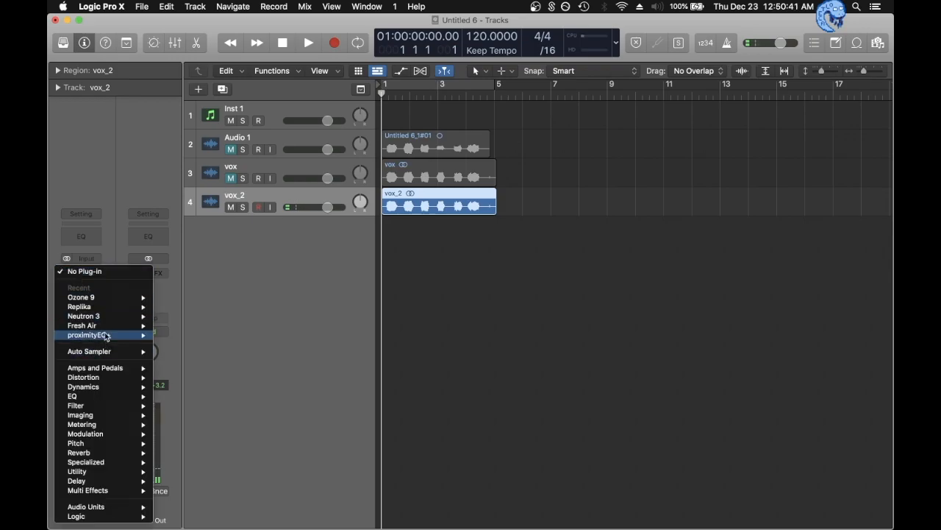
pyautogui.moveTo(76, 516)
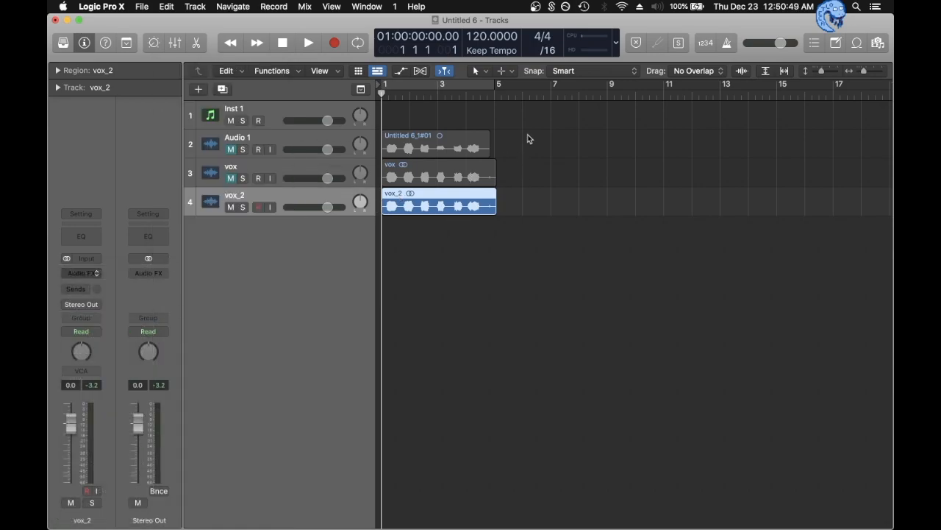
pyautogui.click(81, 268)
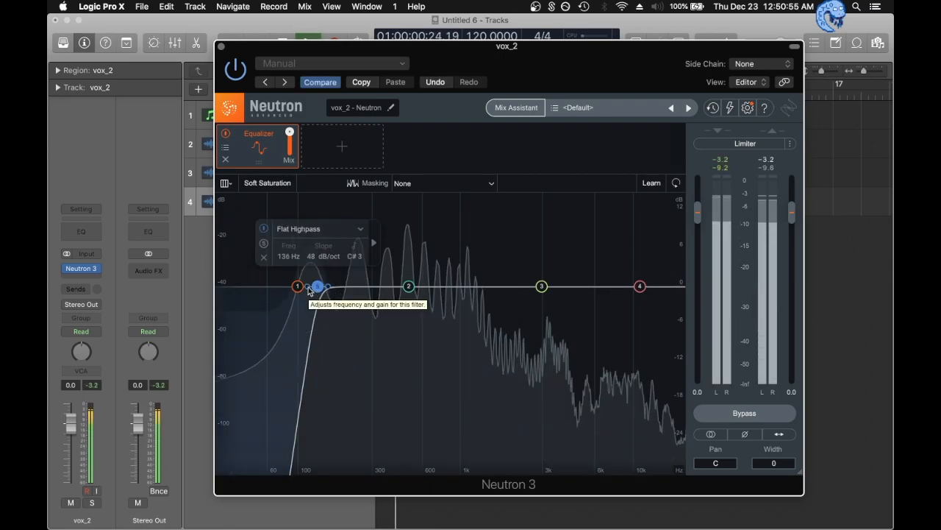
pyautogui.moveTo(315, 286); pyautogui.dragTo(336, 286)
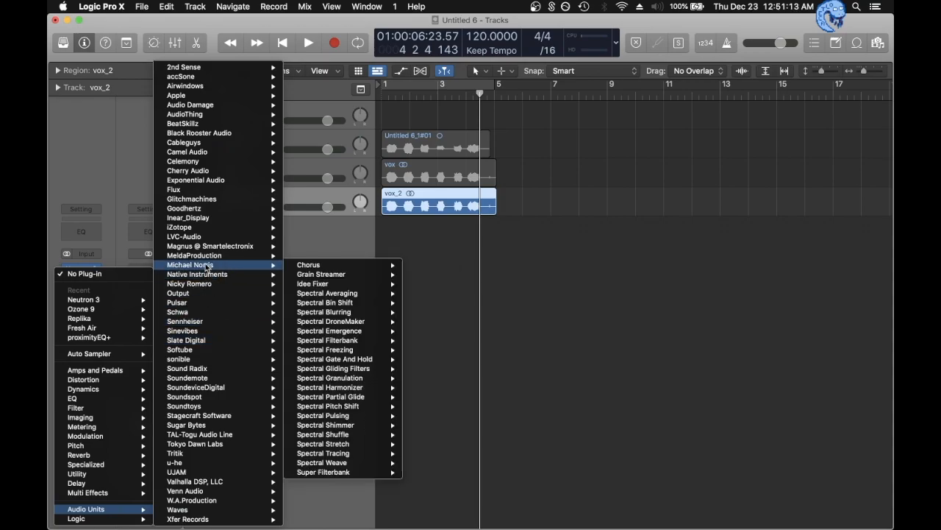
pyautogui.moveTo(178, 227)
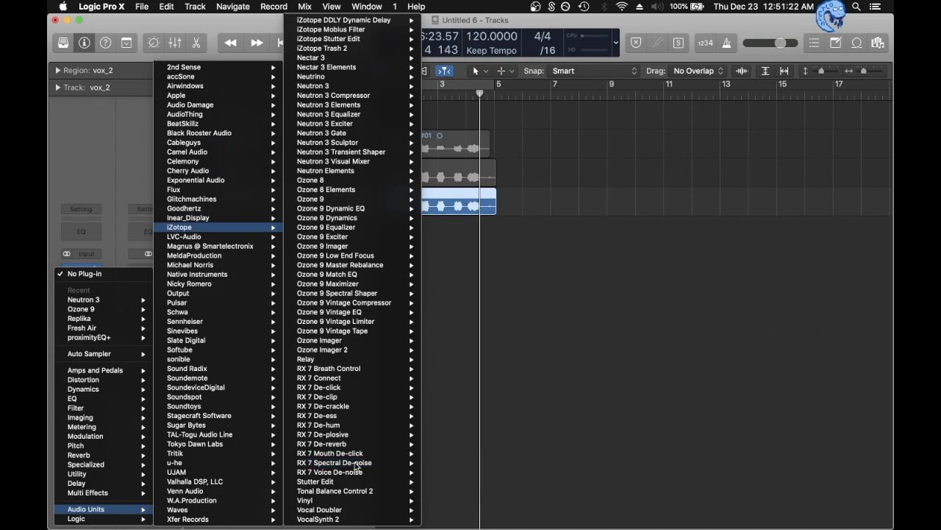
pyautogui.click(334, 462)
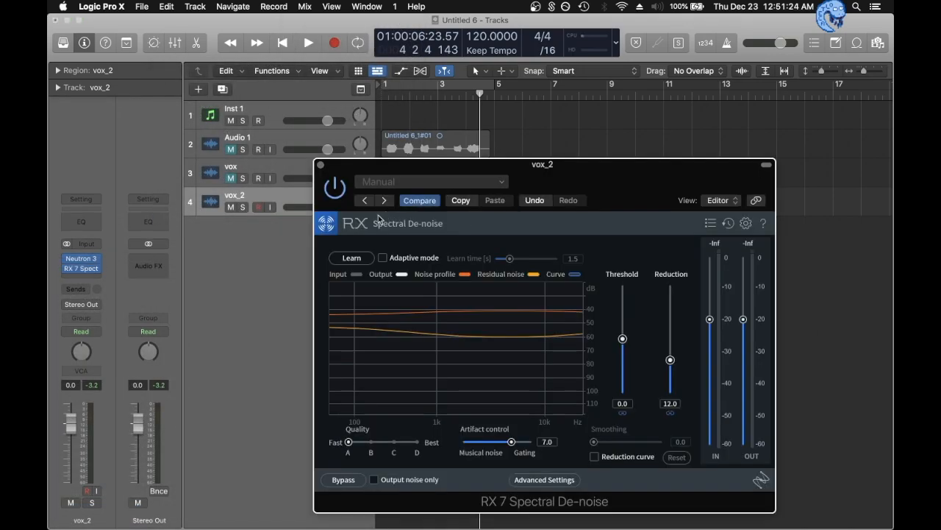
pyautogui.click(383, 258)
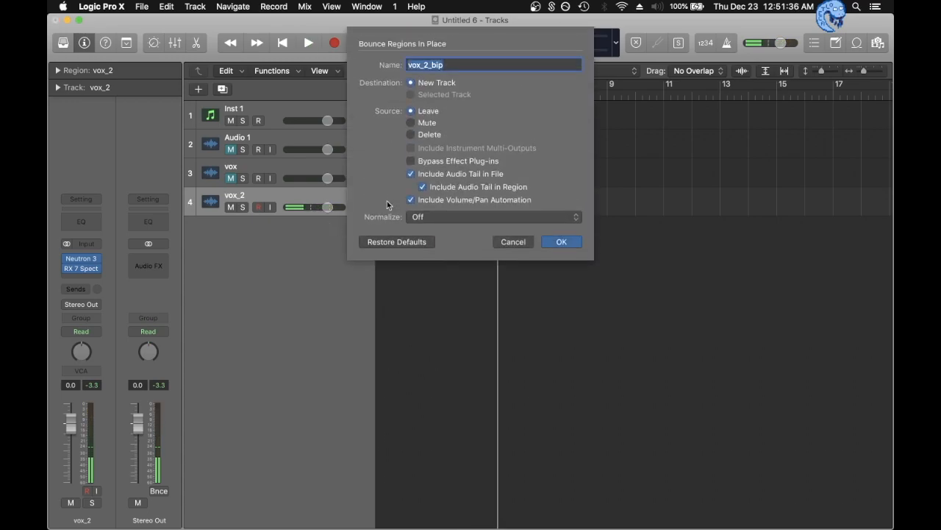
# Confirm bouncing the processed region in place to new track vox_2_bip
pyautogui.click(561, 241)
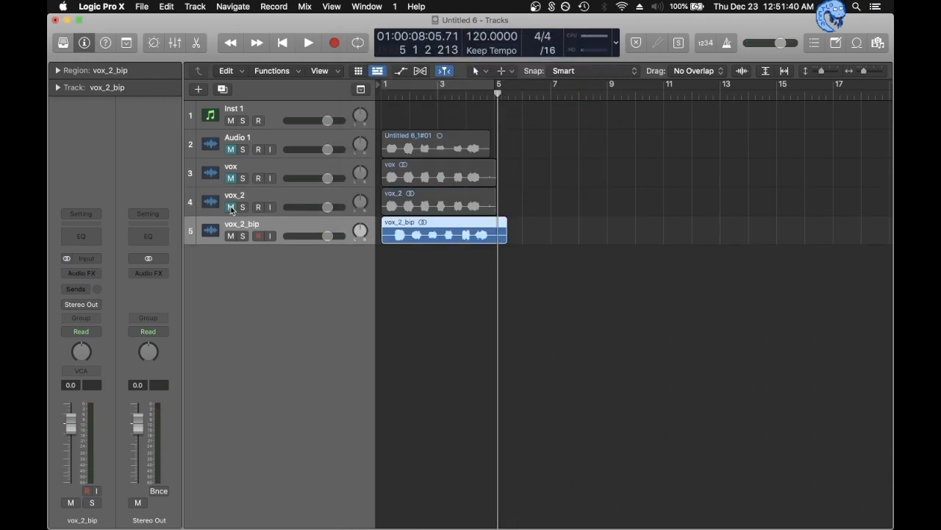
# Mute the original vox_2 track
pyautogui.click(259, 120)
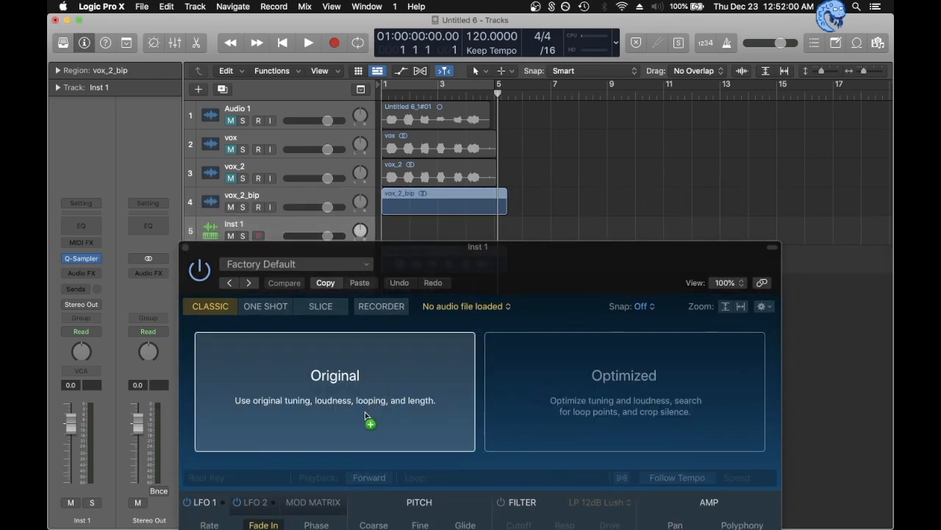
pyautogui.moveTo(334, 419)
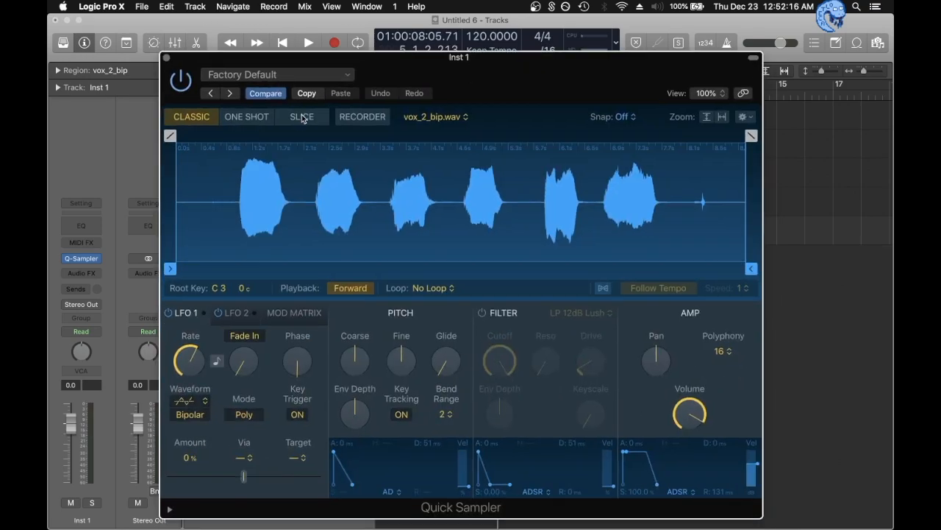
# Switch Quick Sampler to Slice mode, keep Chromatic key mapping, and adjust Coarse pitch
pyautogui.click(301, 117)
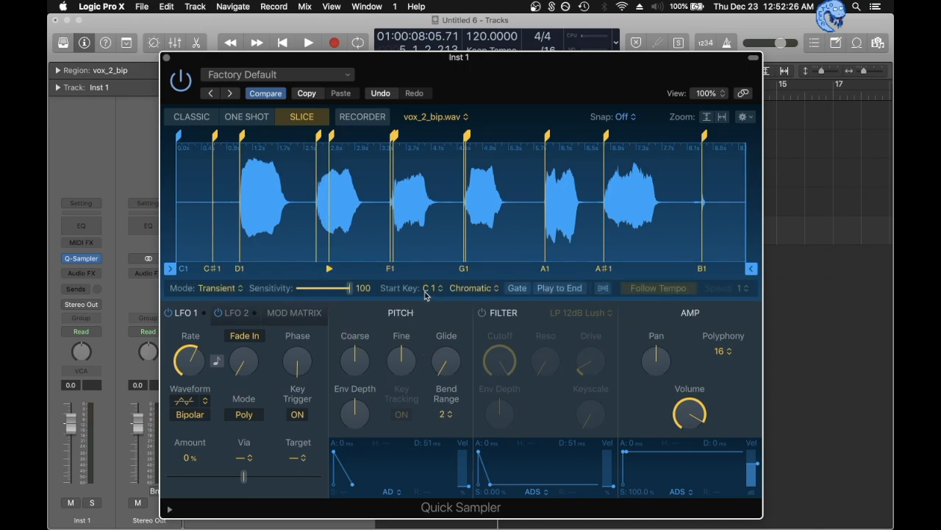
pyautogui.click(432, 287)
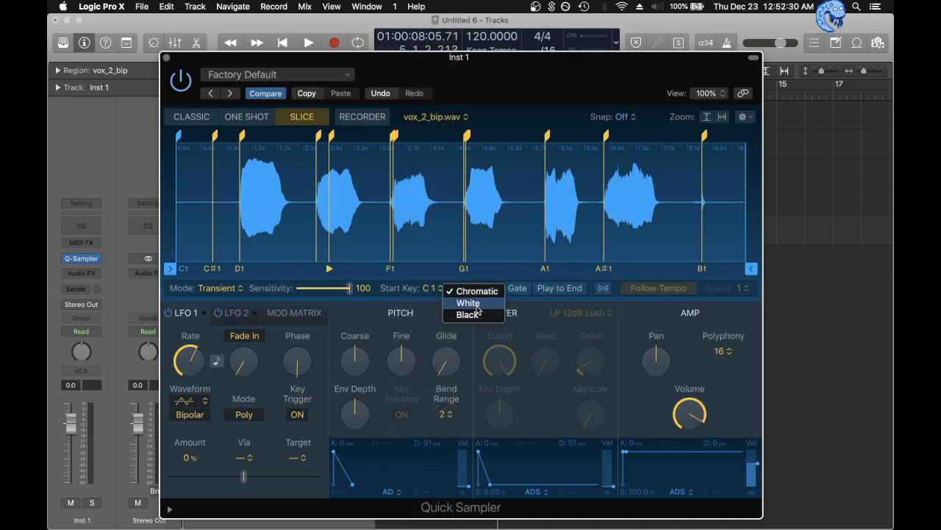
pyautogui.click(476, 290)
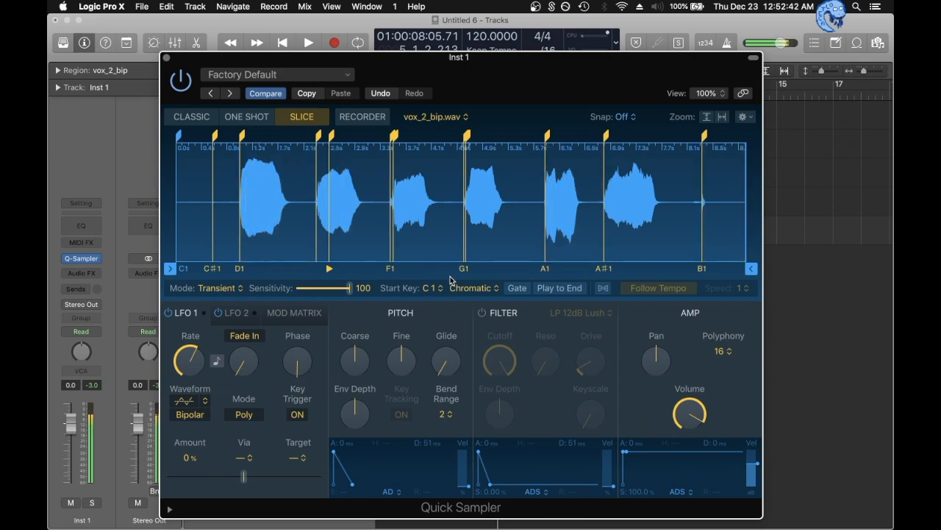
pyautogui.click(573, 199)
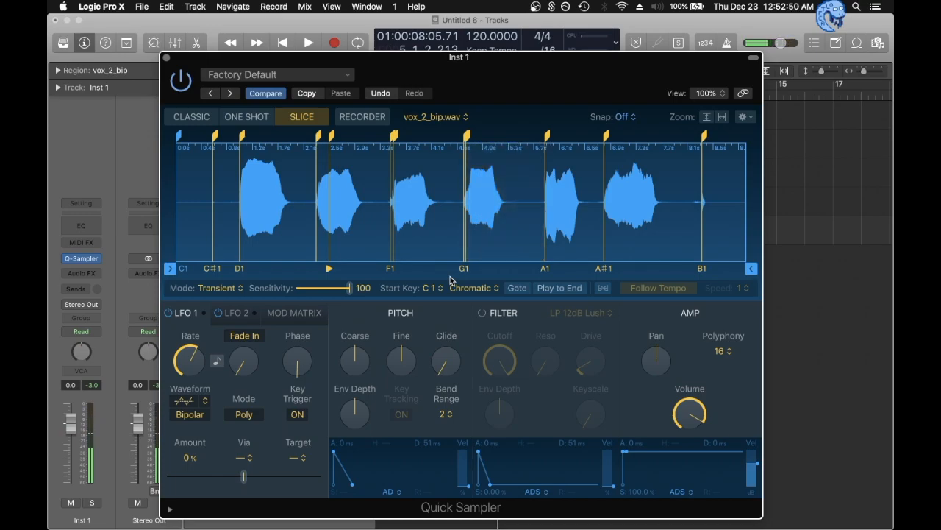
pyautogui.click(360, 198)
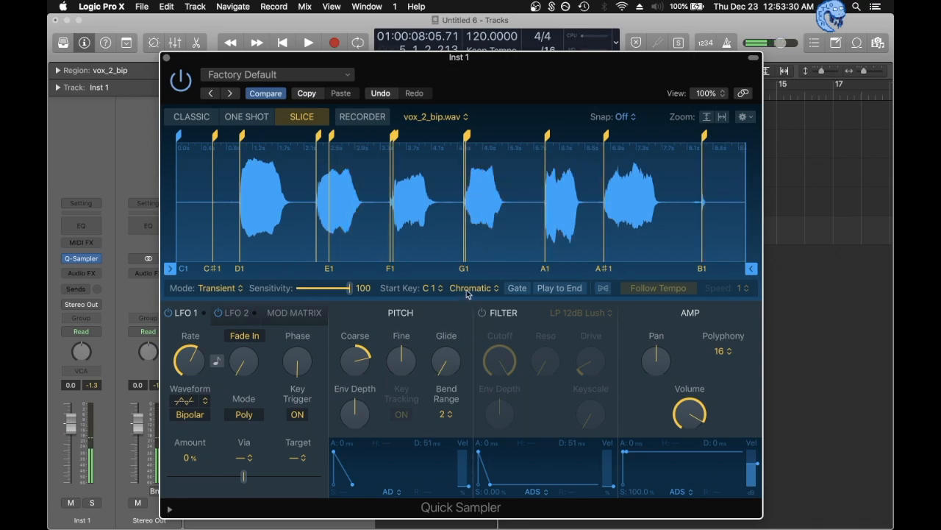
# Map the slices to white keys only and open the Replika insert on Inst 1
pyautogui.click(470, 287)
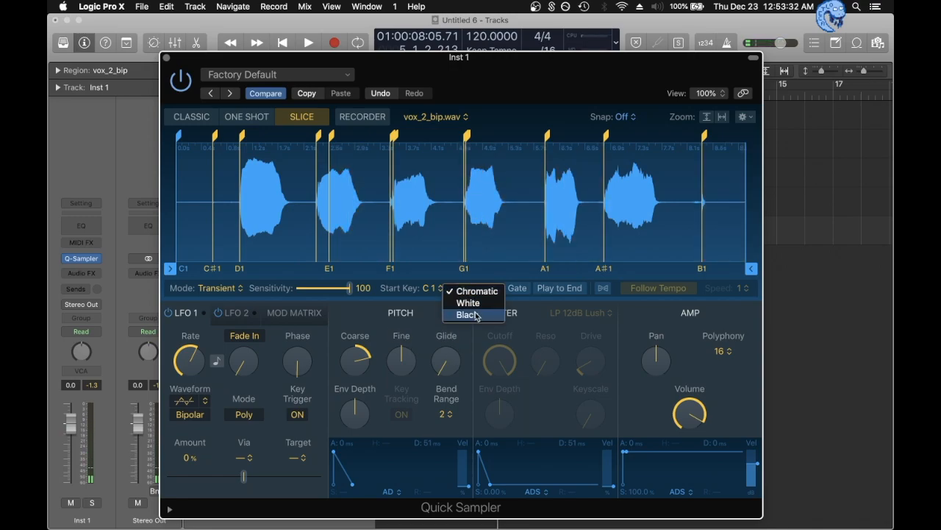
pyautogui.click(467, 302)
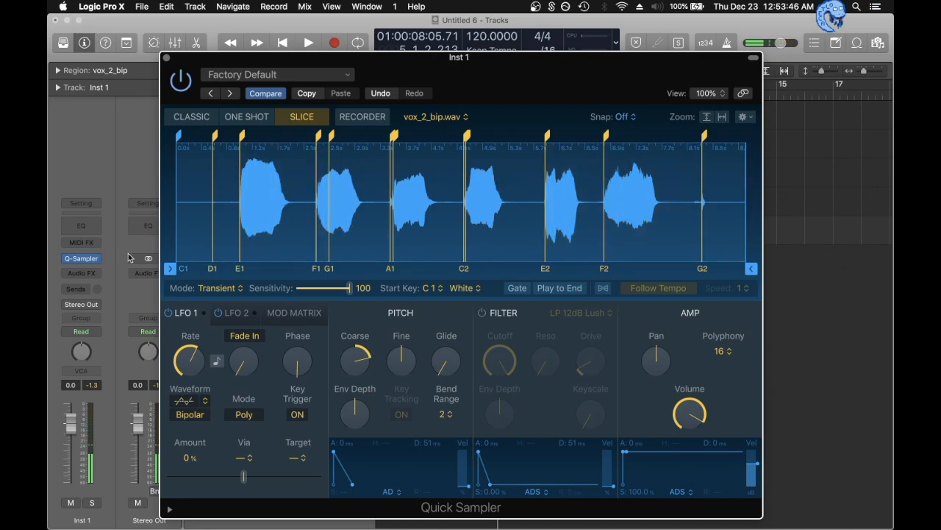
pyautogui.click(81, 258)
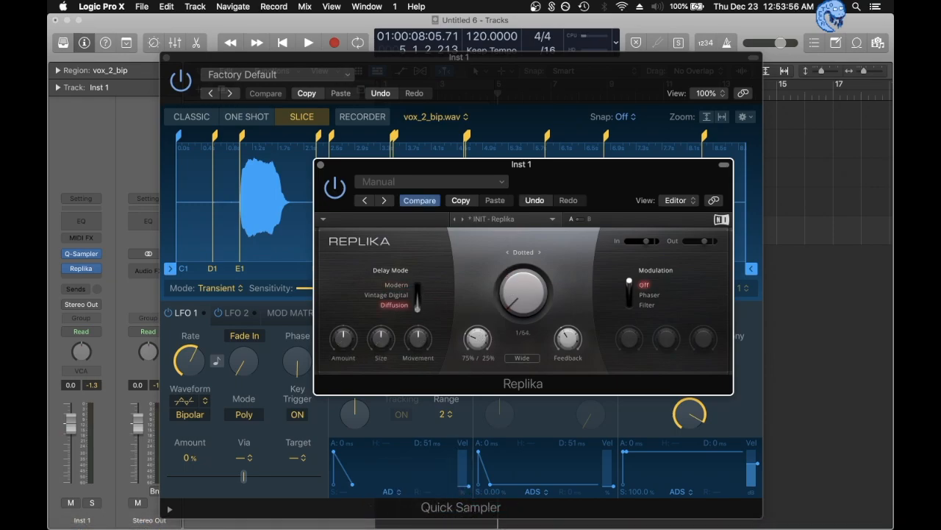
# Hide the Replika delay, return Coarse pitch to 0, audition slices, and choose One Shot
pyautogui.moveTo(475, 339); pyautogui.dragTo(478, 335)
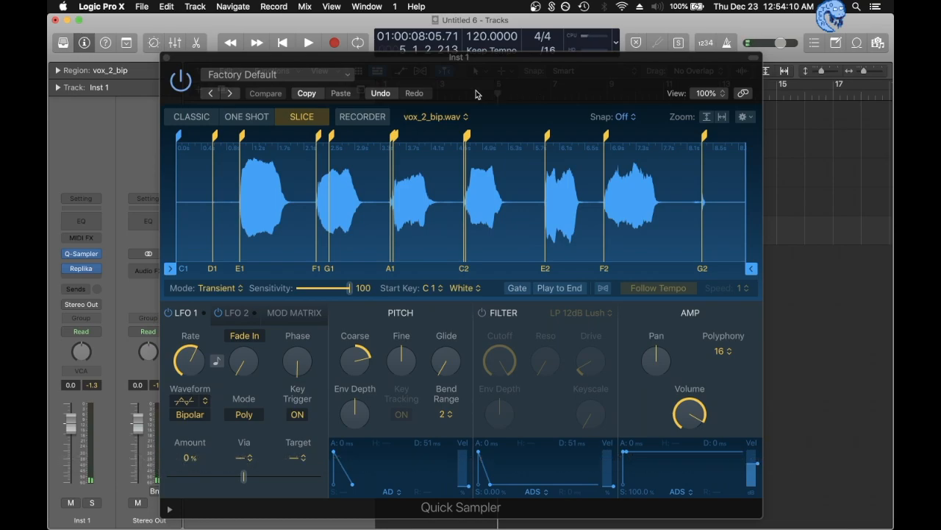
pyautogui.moveTo(354, 360); pyautogui.dragTo(355, 338)
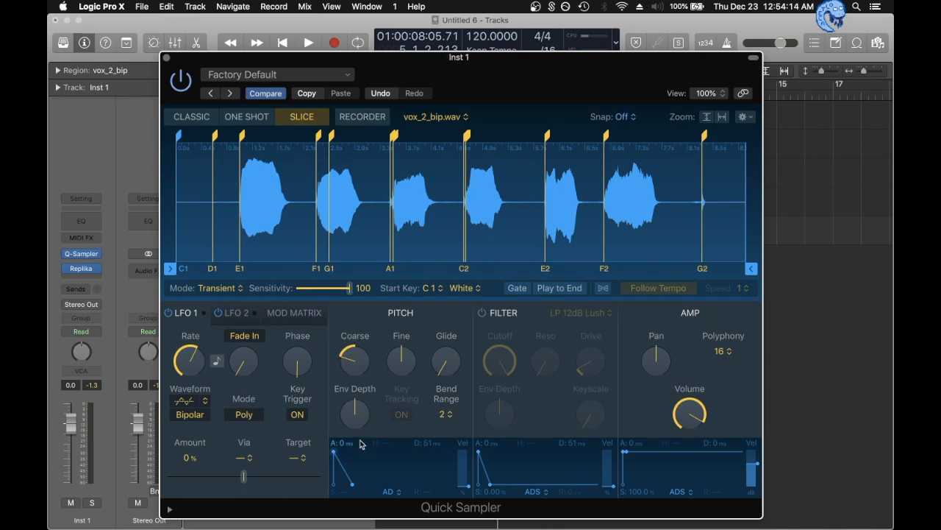
pyautogui.click(357, 191)
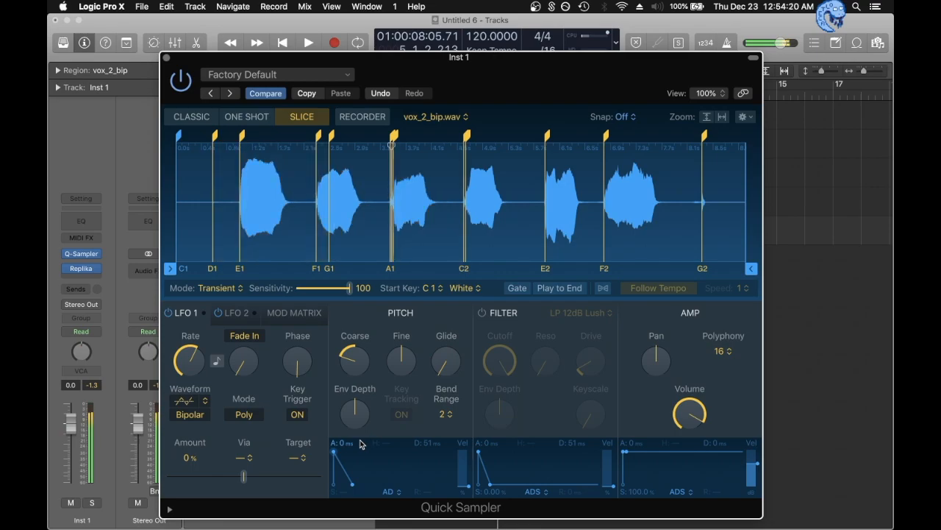
pyautogui.click(427, 199)
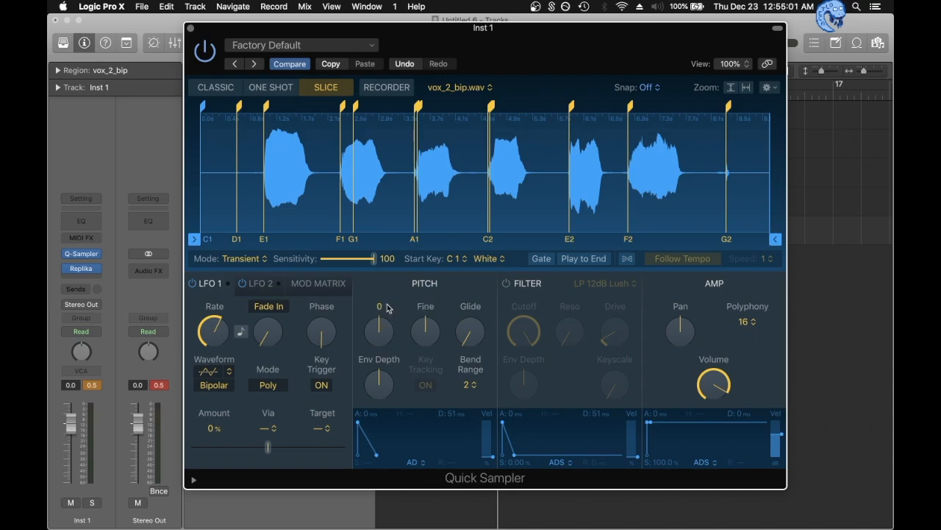
pyautogui.click(270, 87)
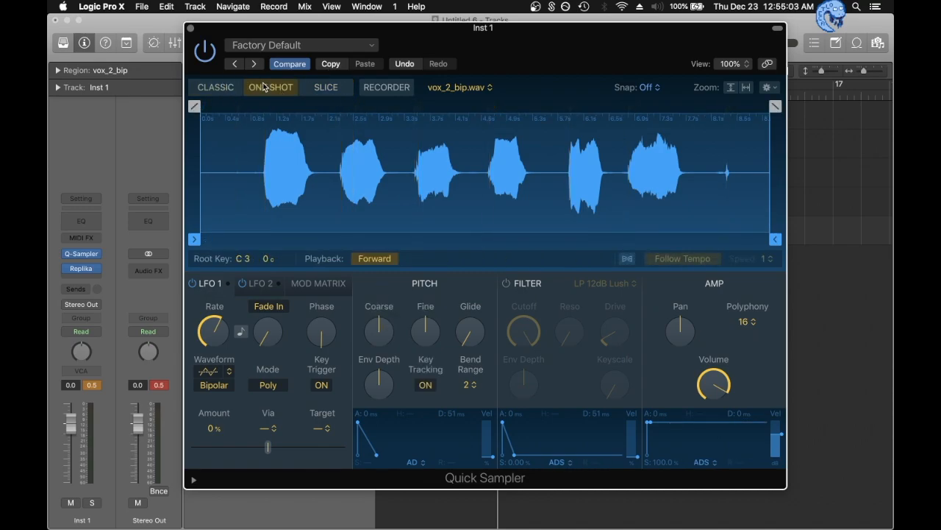
# Trim vox_2_bip to its first syllable, enable Follow Tempo, and toggle Reverse back off
pyautogui.click(271, 87)
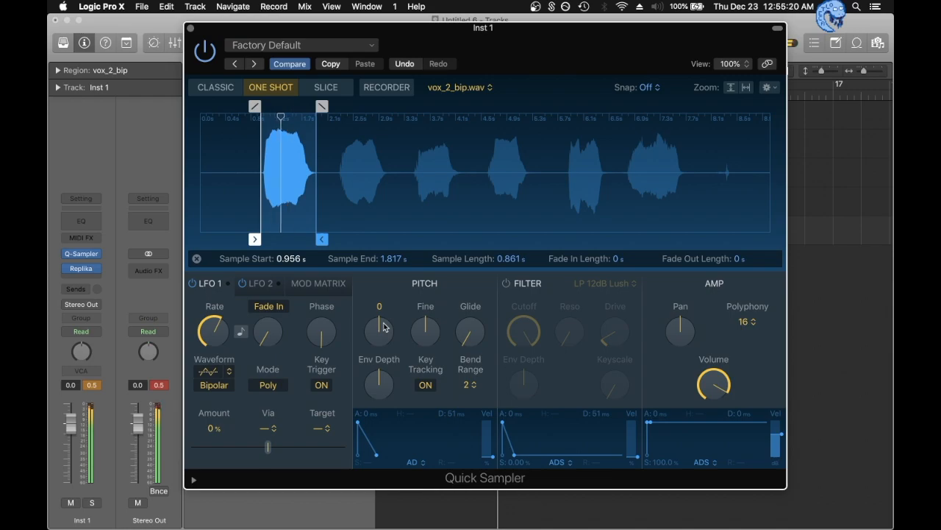
pyautogui.moveTo(280, 116); pyautogui.dragTo(306, 116)
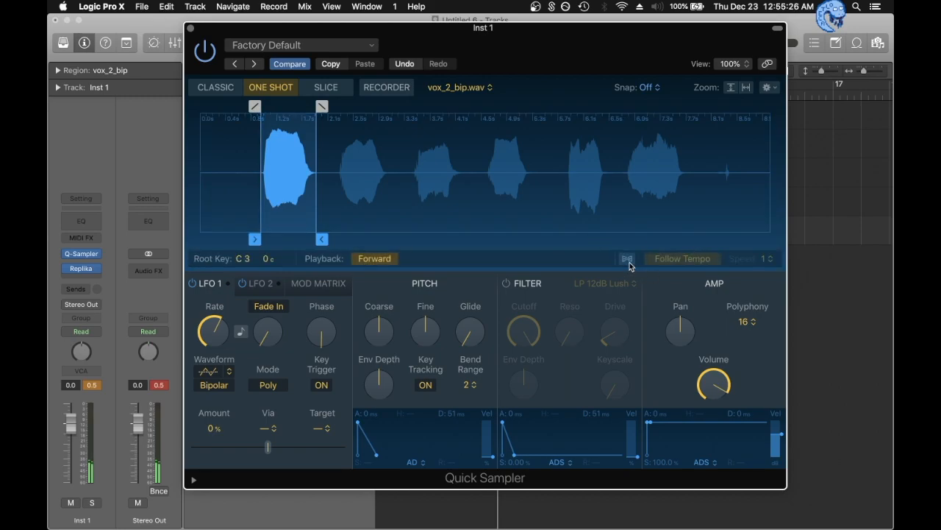
pyautogui.click(627, 258)
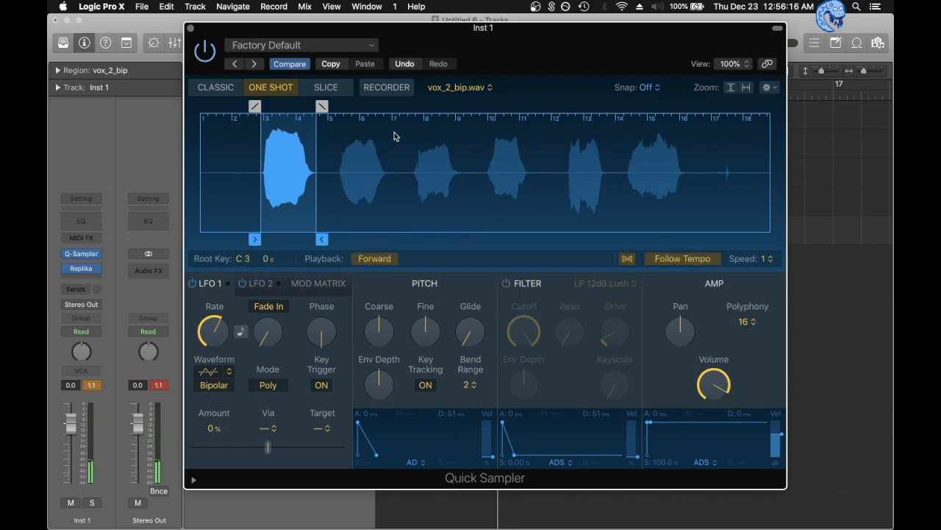
pyautogui.click(374, 258)
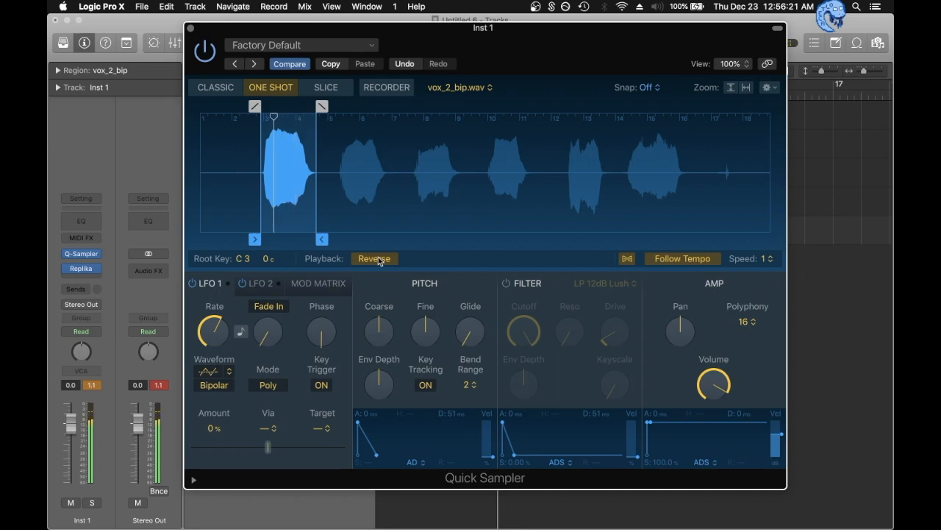
pyautogui.click(375, 258)
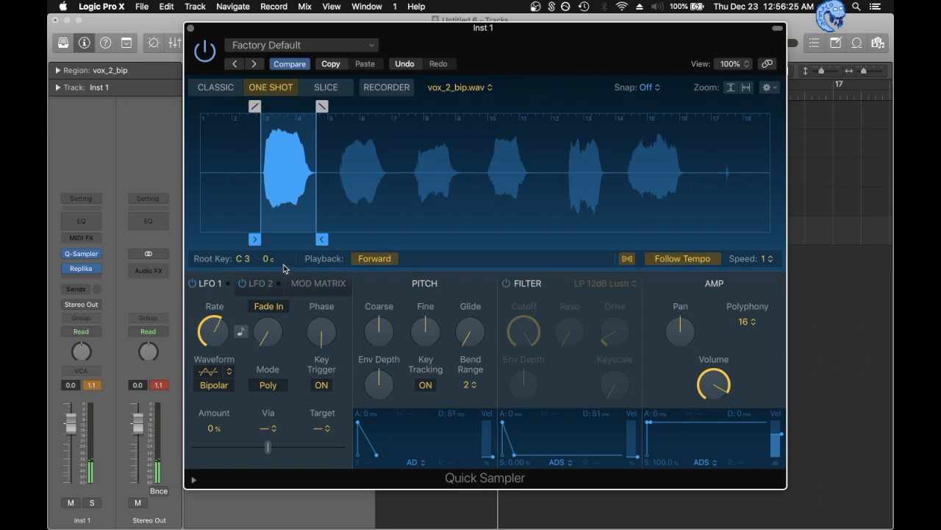
pyautogui.click(215, 86)
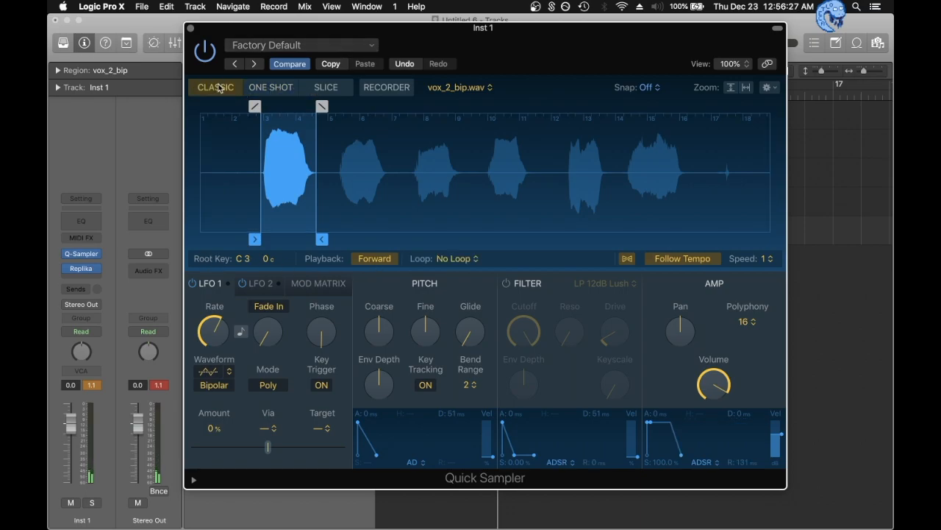
# Loop a short stretch of the first syllable forward and raise Amp Release to 532 ms
pyautogui.click(456, 258)
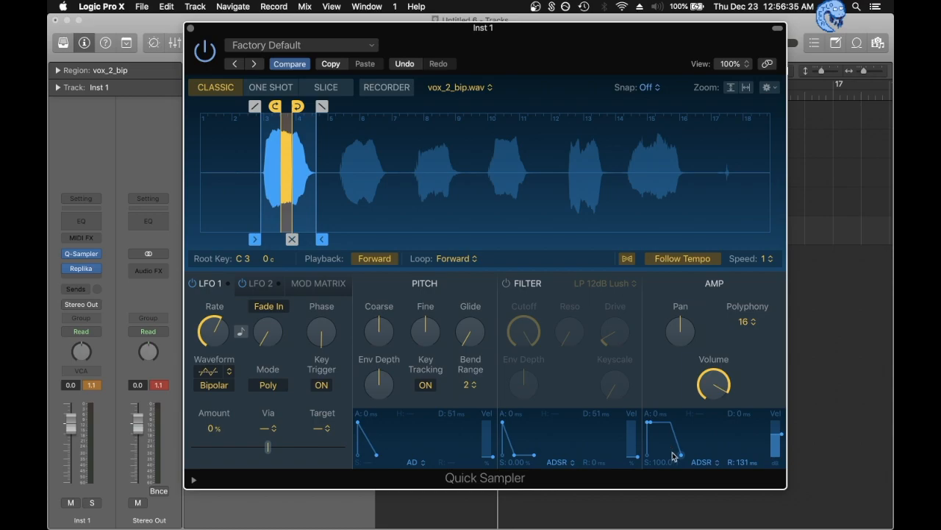
pyautogui.moveTo(677, 455); pyautogui.dragTo(712, 455)
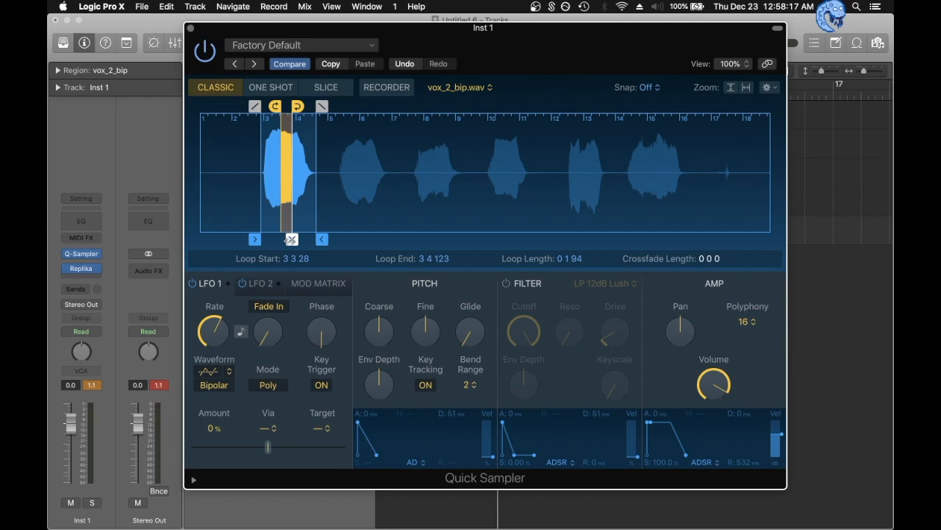
pyautogui.click(326, 87)
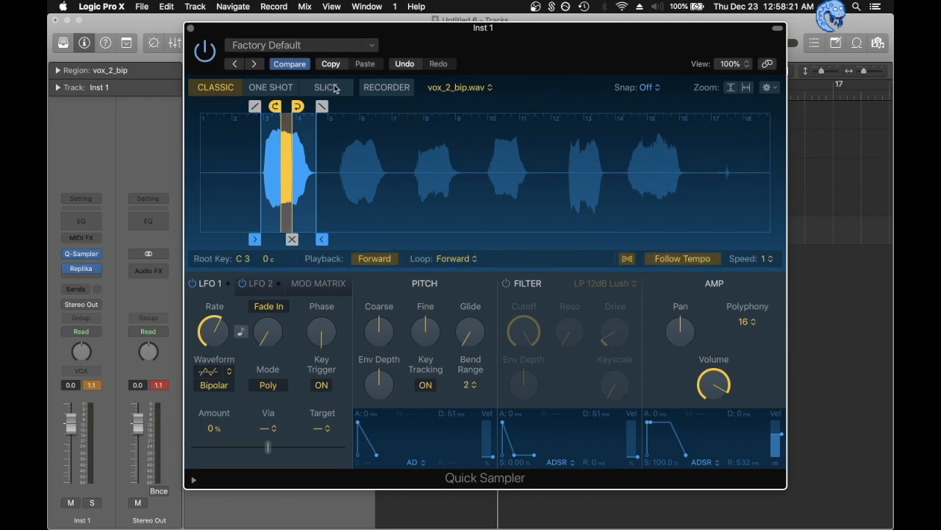
# Crop the sample to slice vox_2_bip_0001 and play it in Classic mode
pyautogui.click(325, 86)
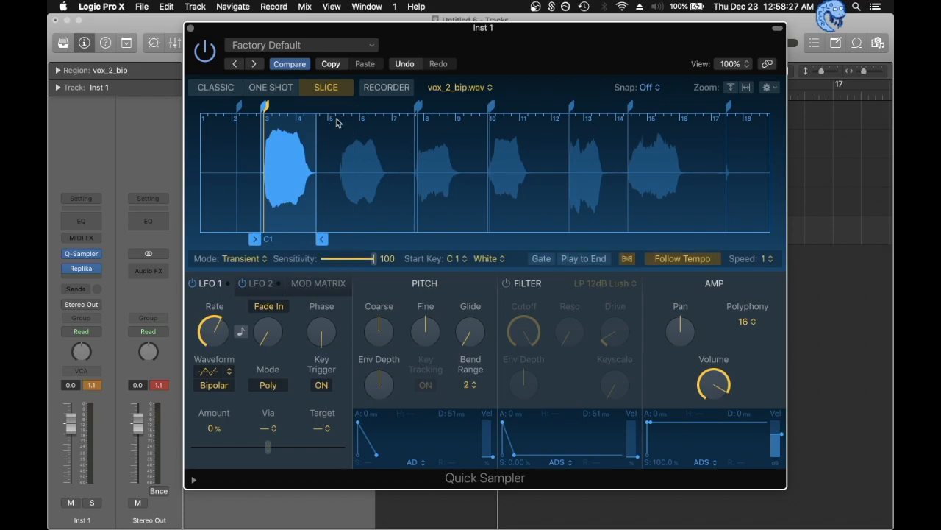
pyautogui.moveTo(372, 105)
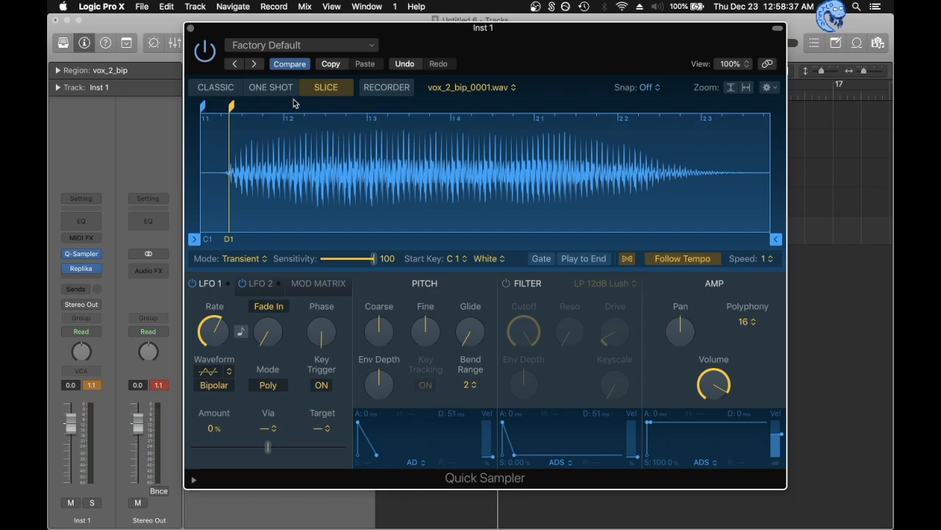
pyautogui.click(216, 86)
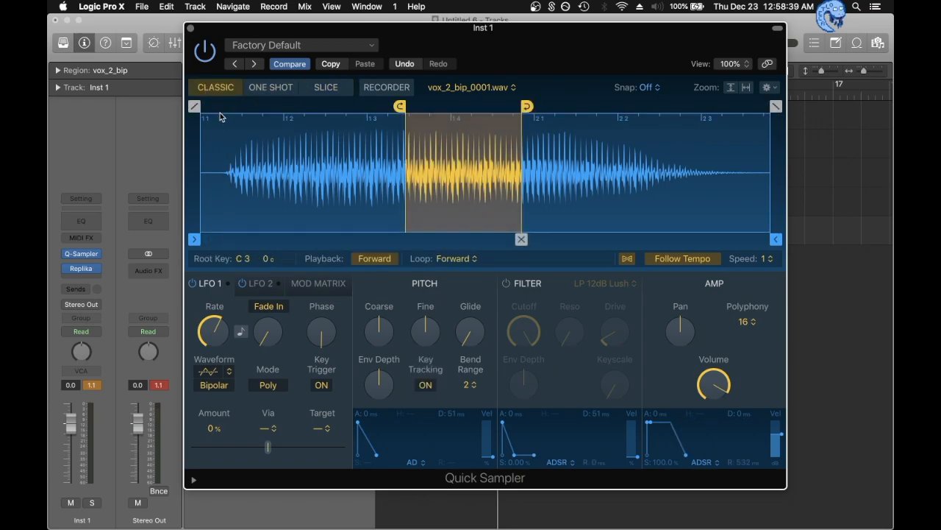